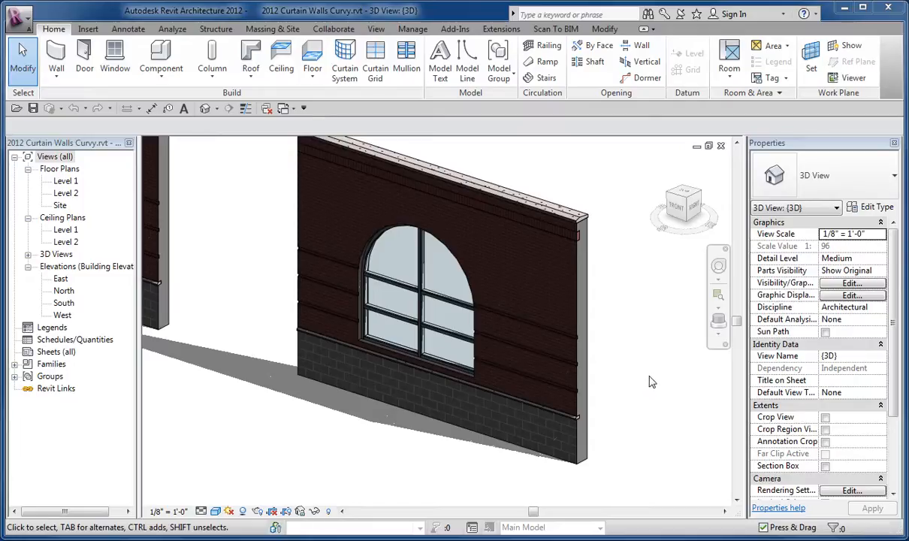
mouse_move(647, 379)
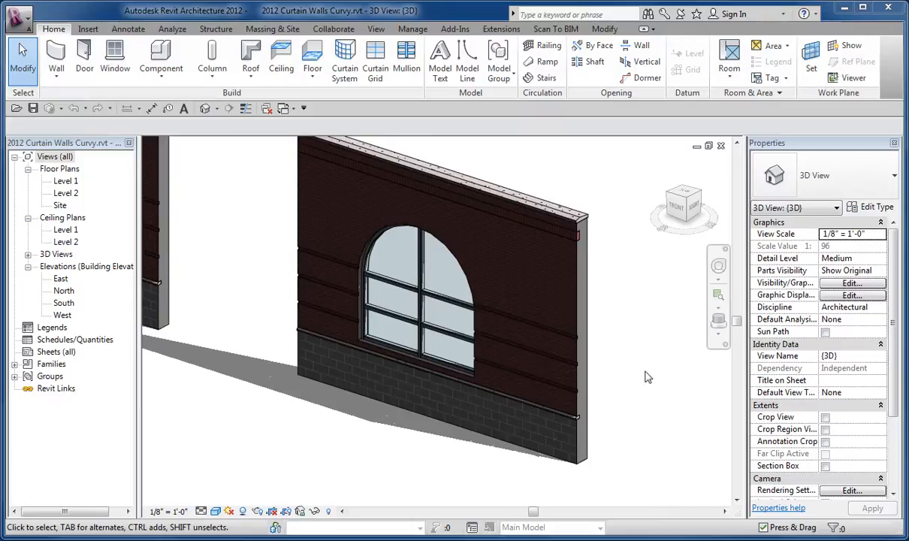
mouse_move(601, 288)
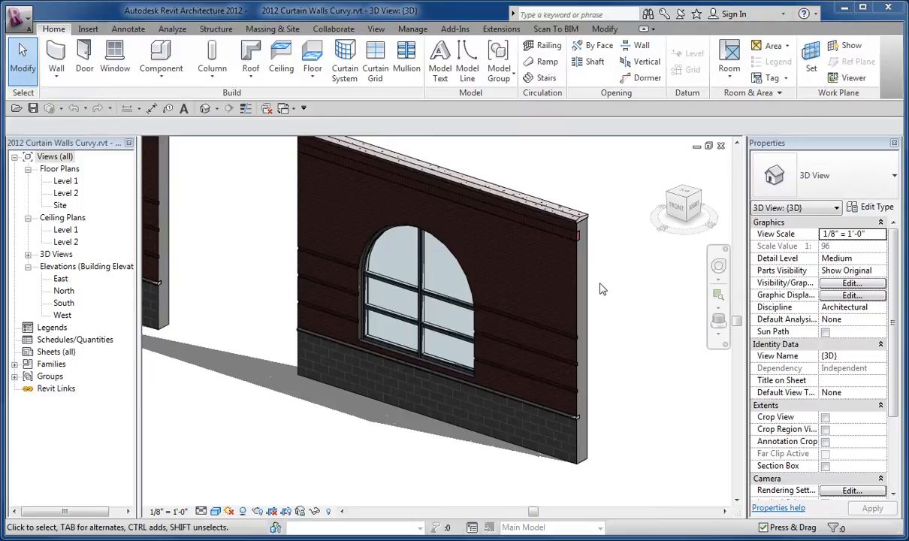
mouse_move(601, 332)
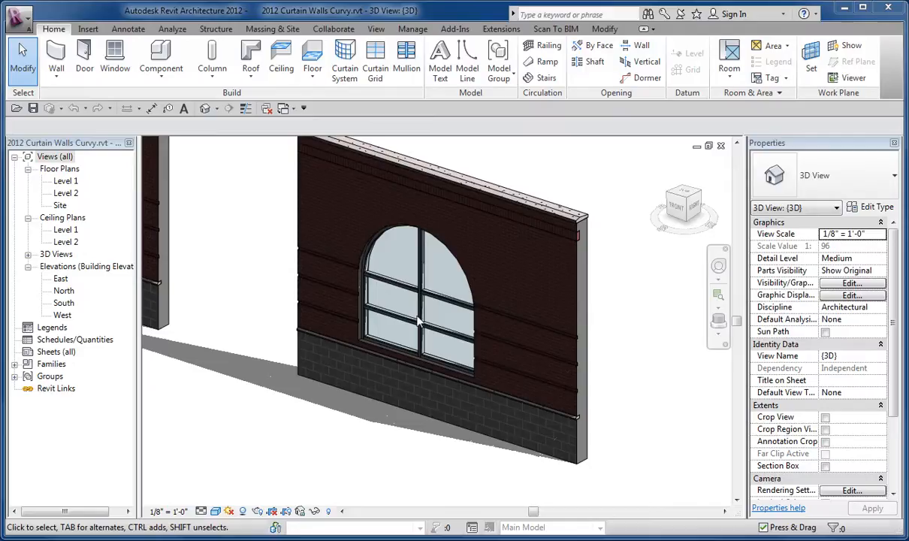
Select the arched curtain wall embedded in the brick host wall.
left_click(419, 321)
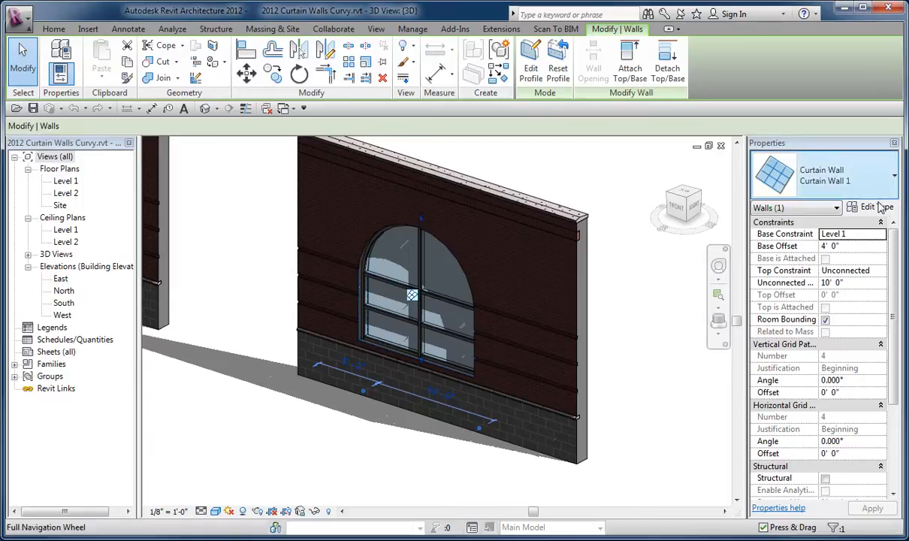
left_click(871, 208)
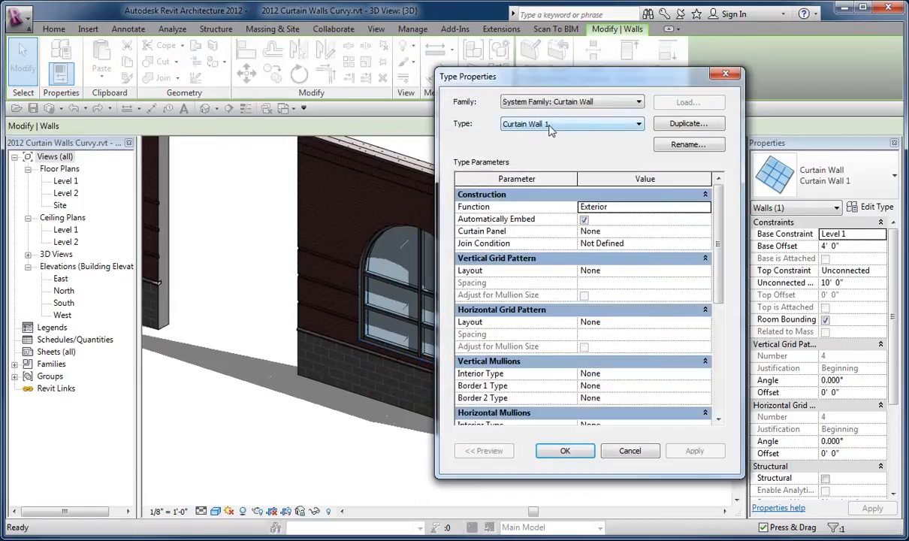
left_click(571, 123)
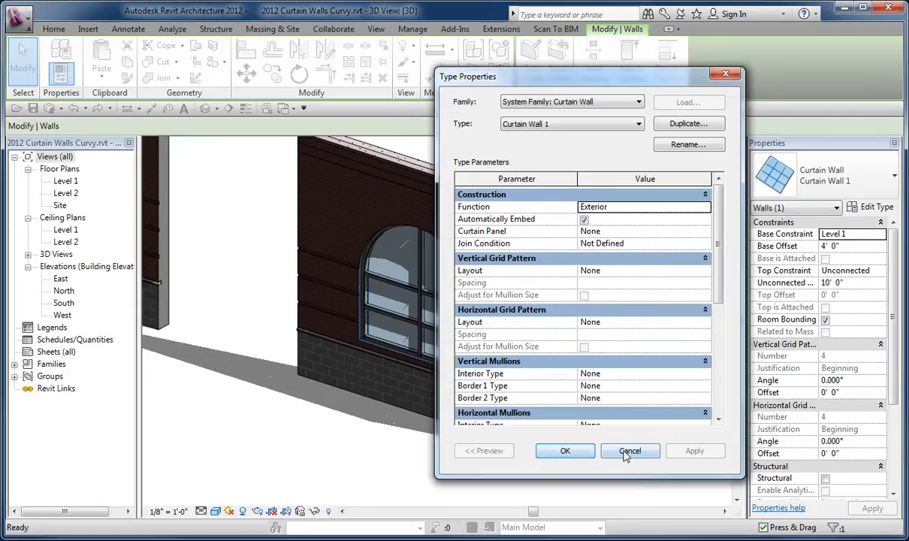
left_click(630, 450)
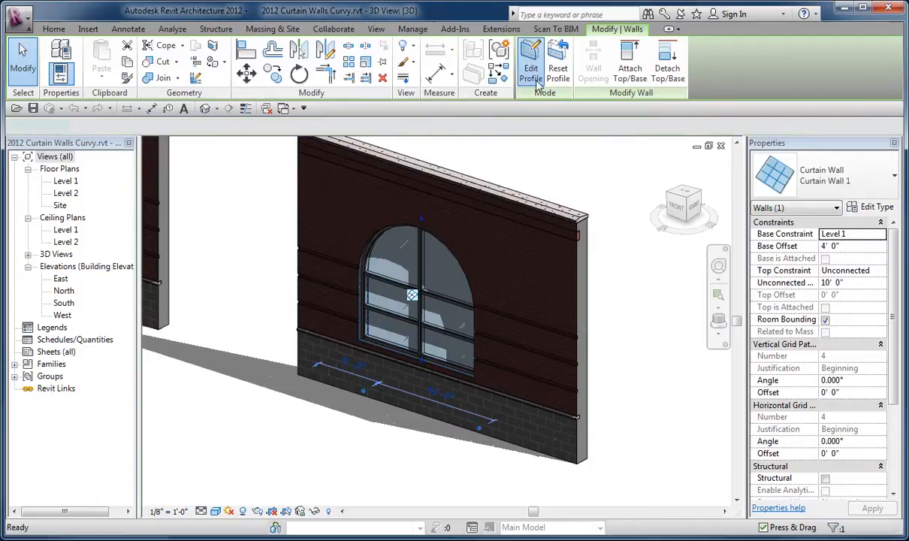
left_click(530, 63)
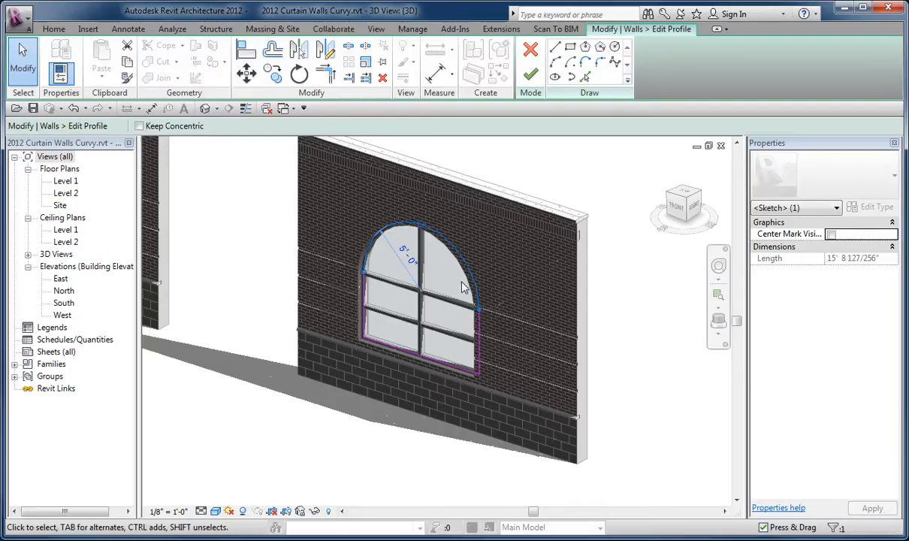
mouse_move(487, 246)
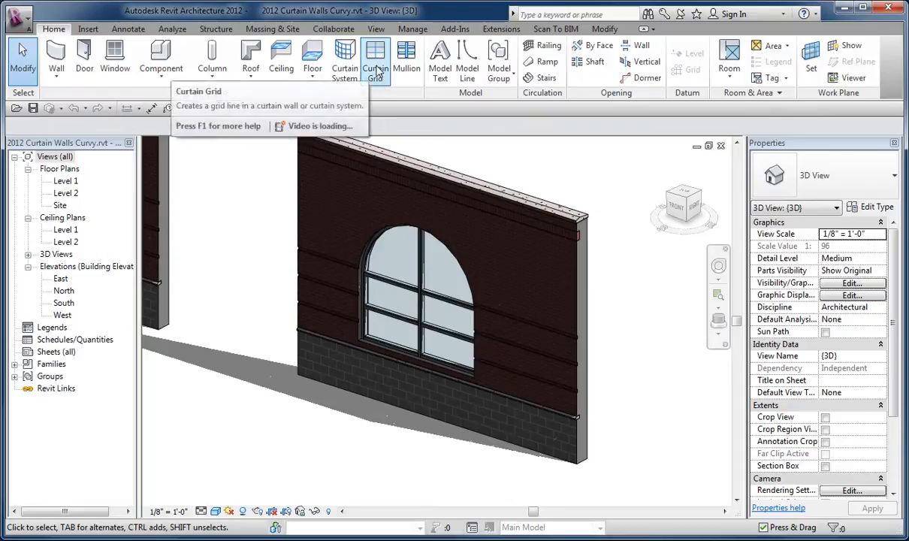
Navigate the 3D view to show the glazed curtain wall with curved mullions.
left_click(423, 322)
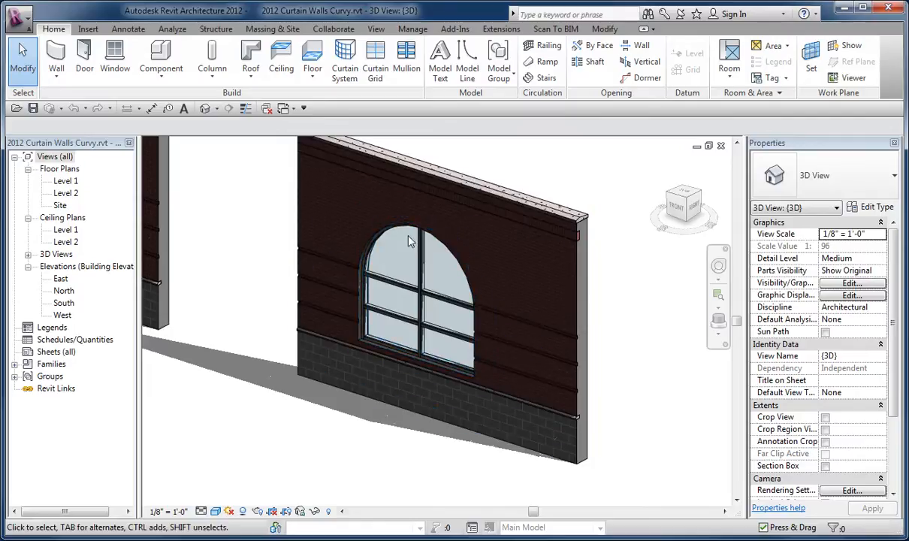
mouse_move(452, 283)
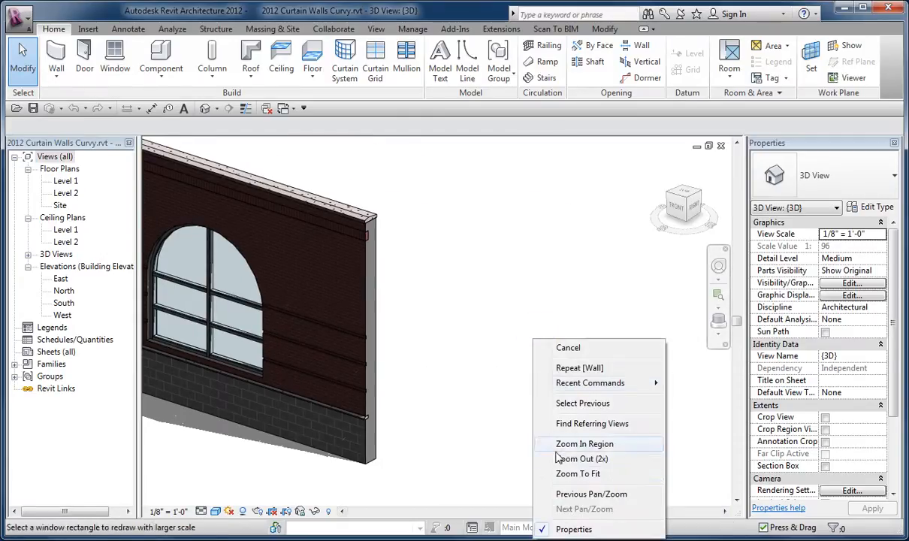
left_click(576, 473)
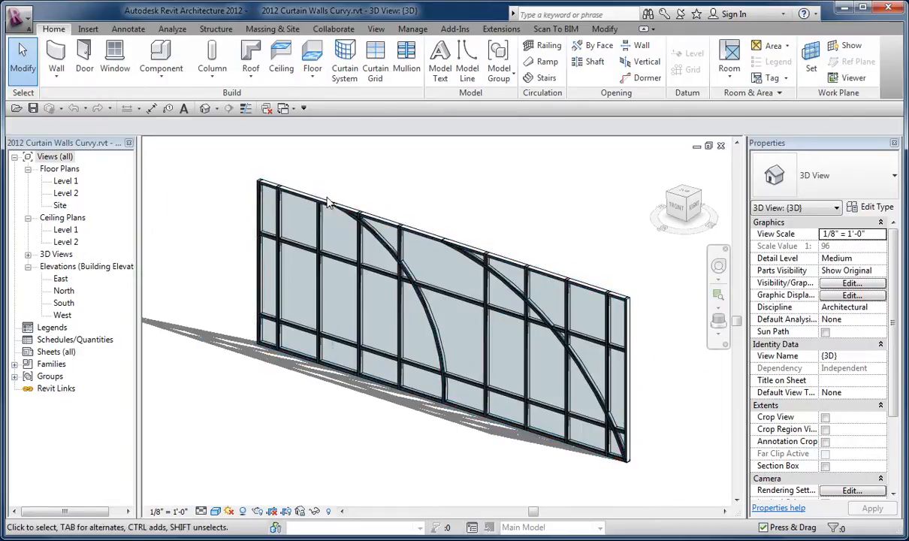
left_click(328, 203)
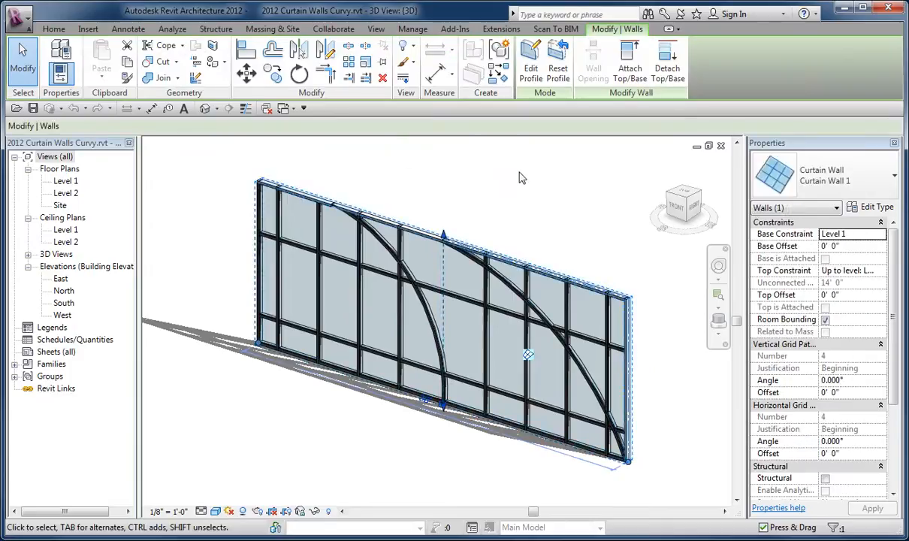
mouse_move(529, 194)
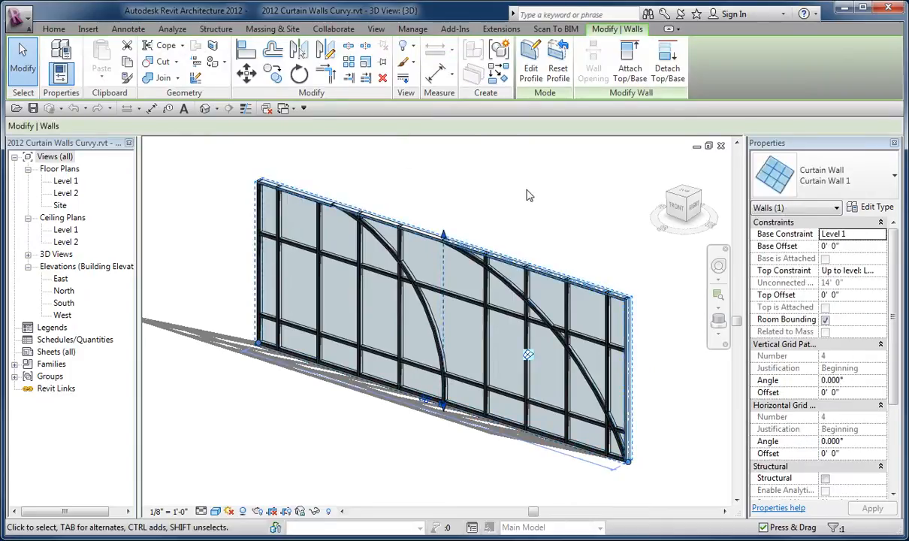
left_click(530, 63)
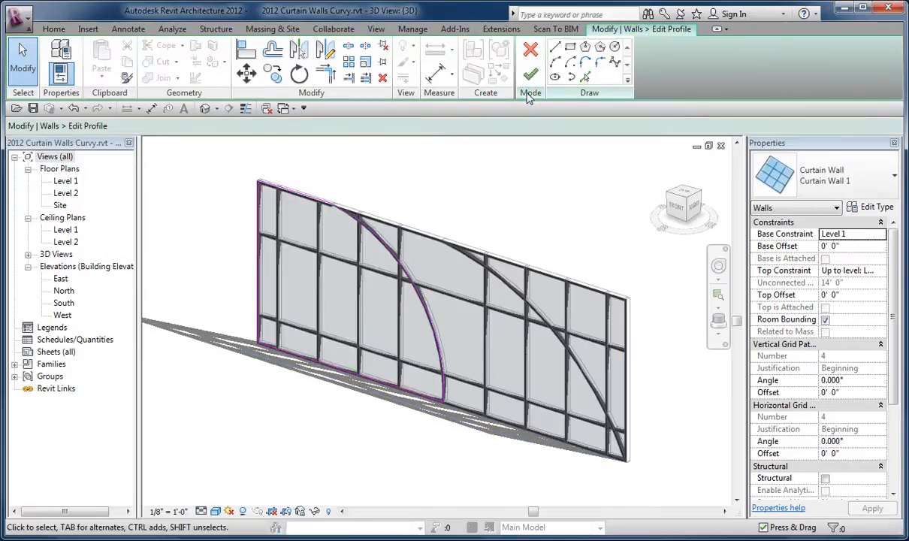
left_click(530, 75)
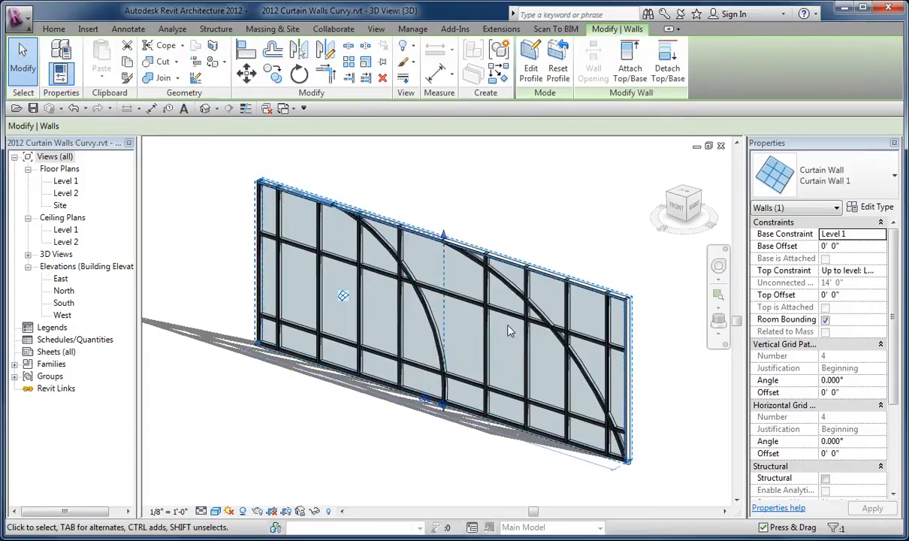
mouse_move(419, 338)
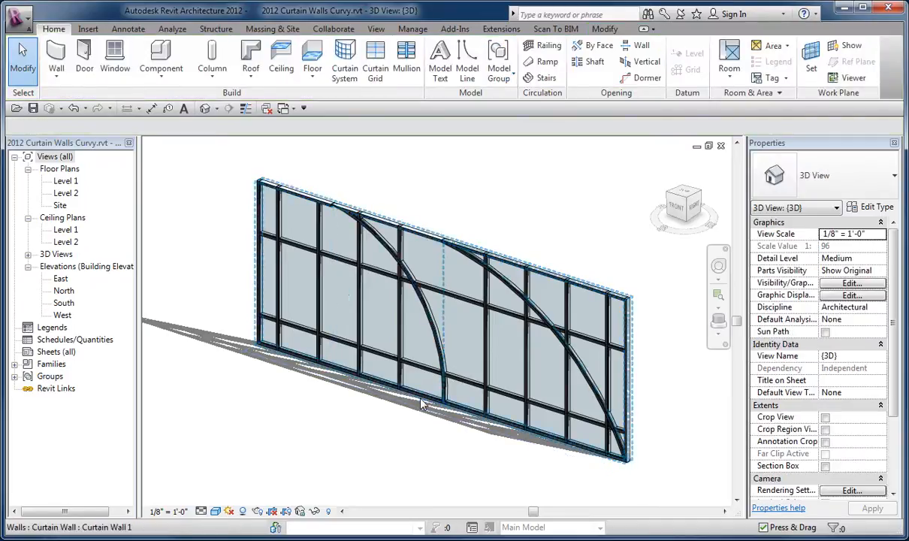
left_click(421, 403)
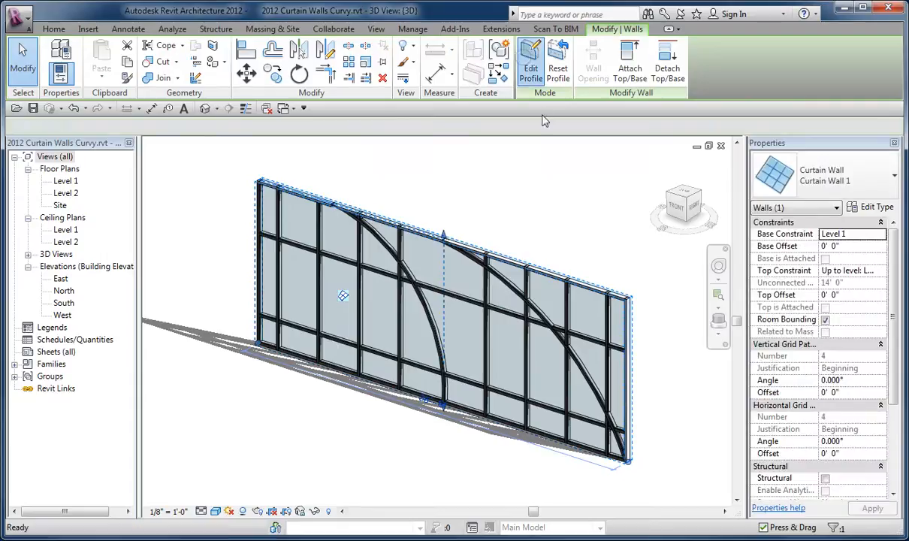
left_click(530, 60)
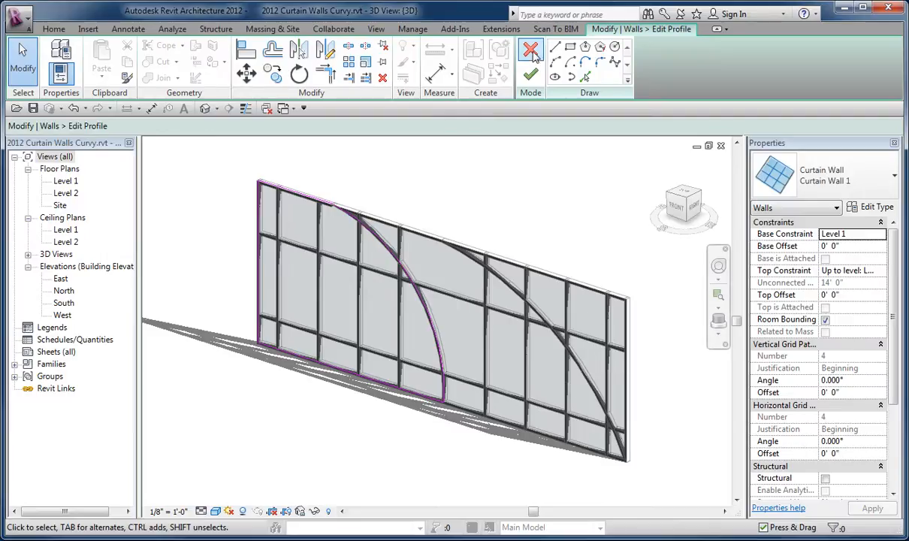
left_click(532, 60)
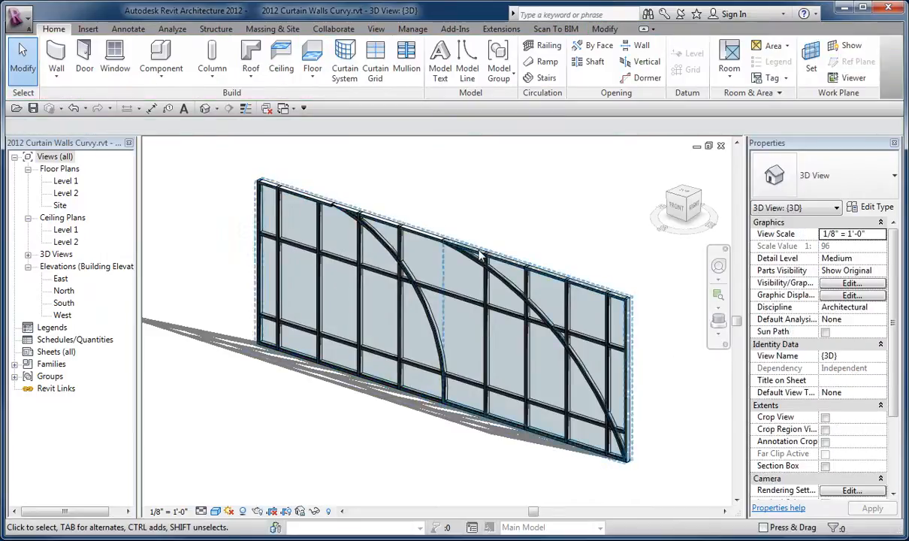
Select the curved mullion, deselect it, and zoom into where it meets the wall's top edge.
left_click(443, 396)
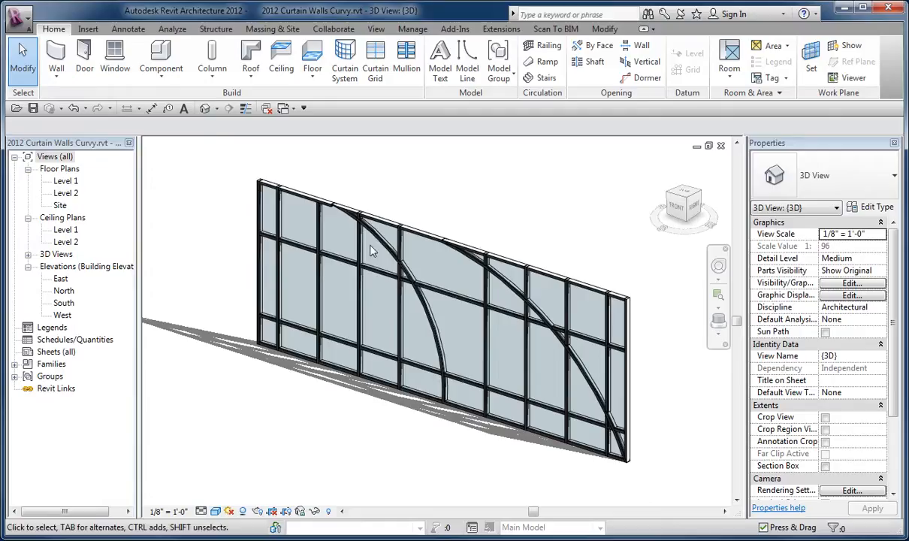
left_click(378, 243)
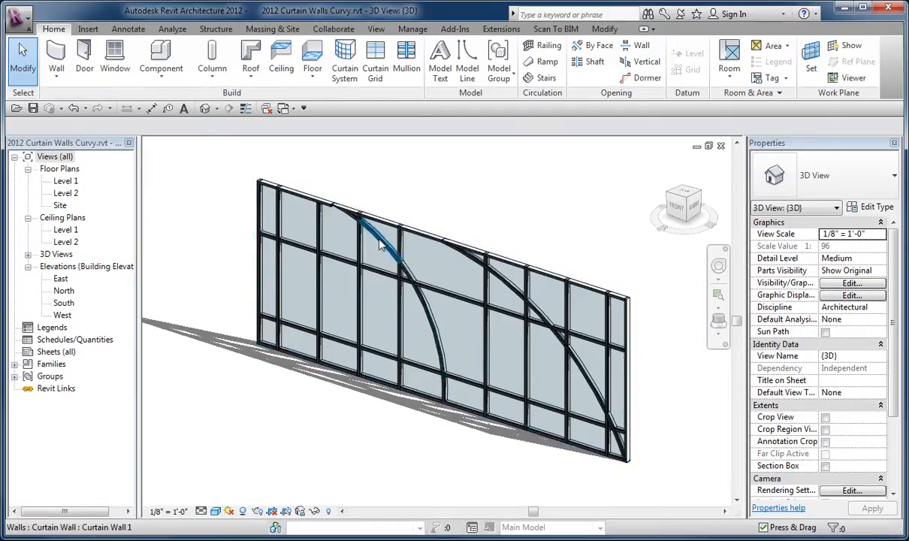
left_click(578, 368)
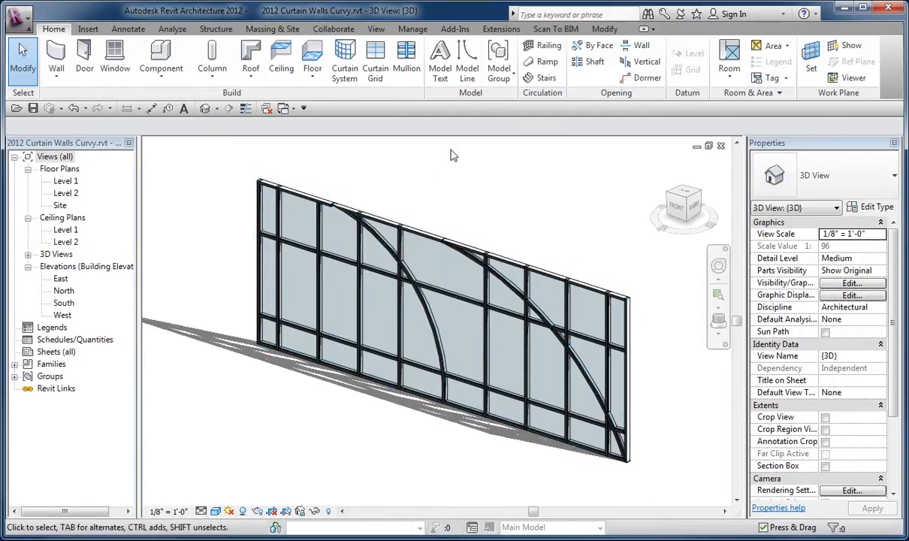
left_click_drag(297, 174, 417, 295)
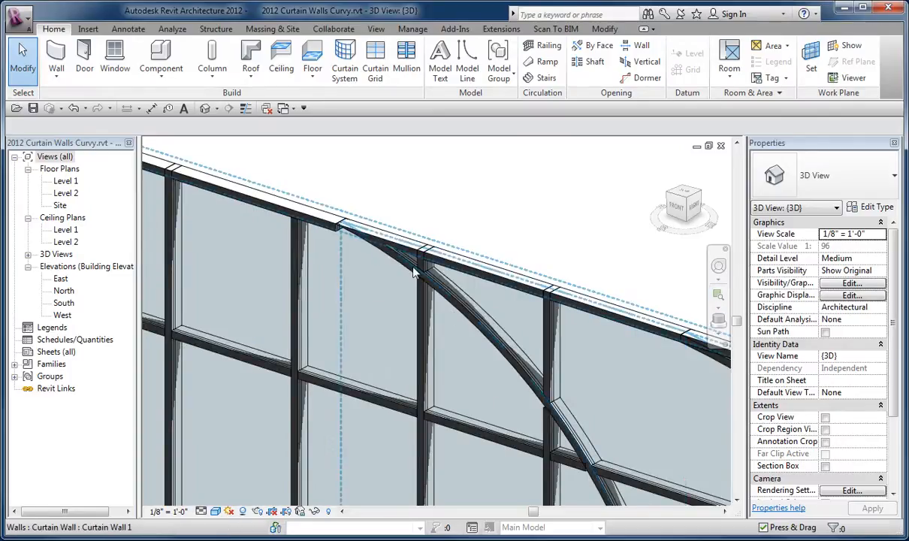
Inspect the short mullion pieces around the curve, then show the brick wall with two windows.
left_click(553, 338)
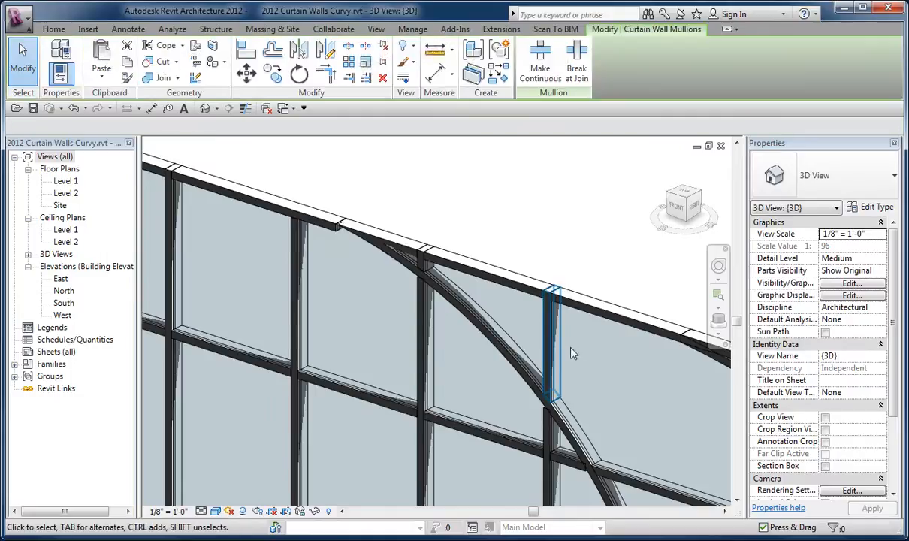
left_click(550, 353)
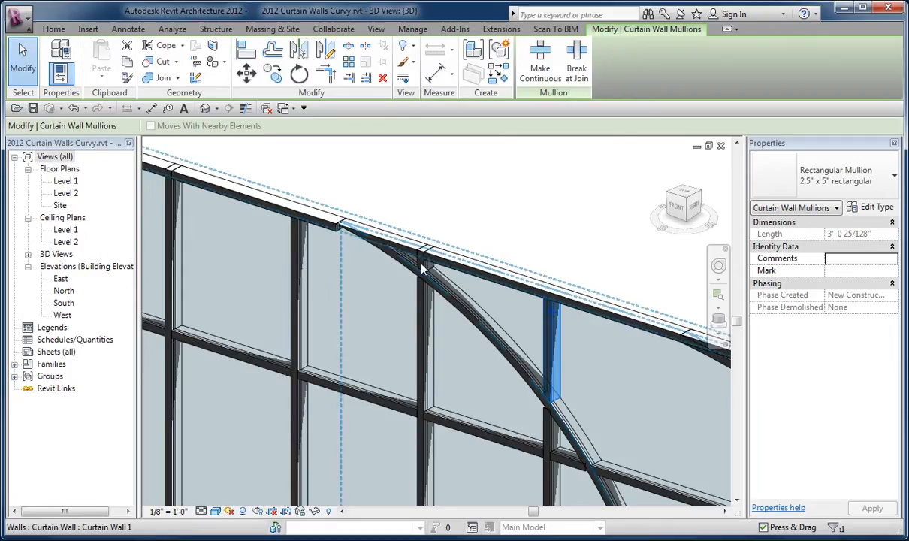
left_click(424, 259)
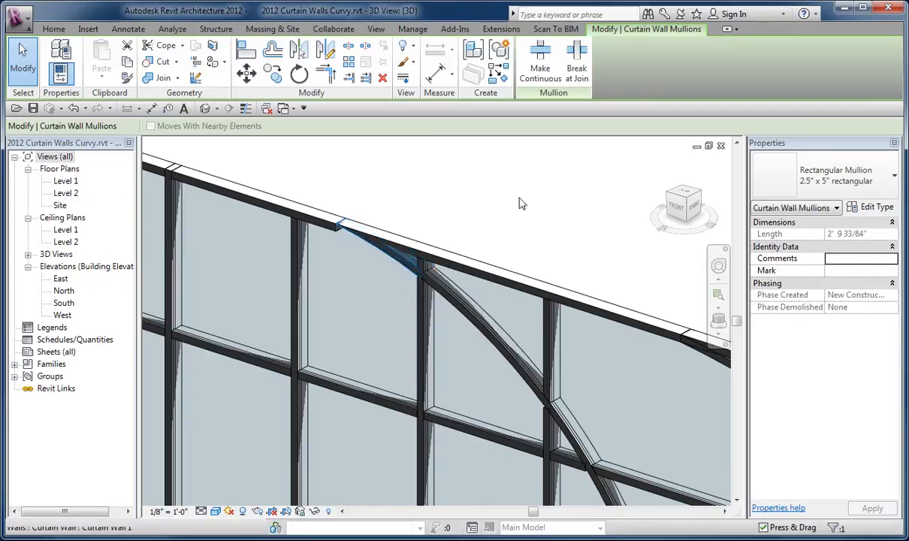
left_click(539, 60)
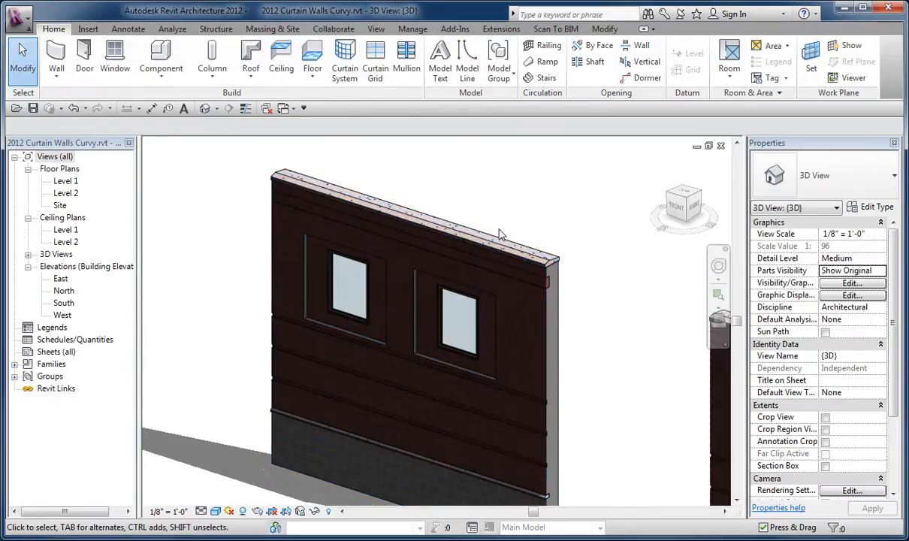
left_click(503, 247)
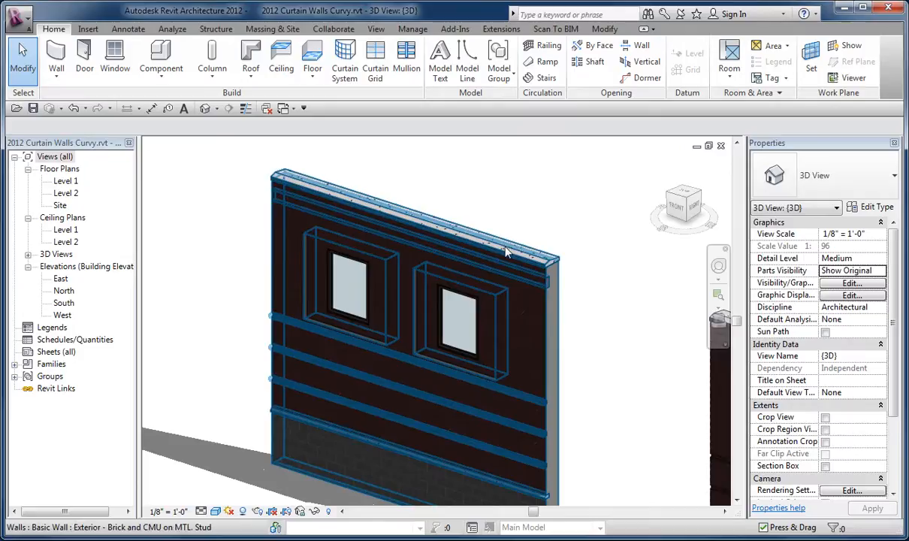
left_click(488, 345)
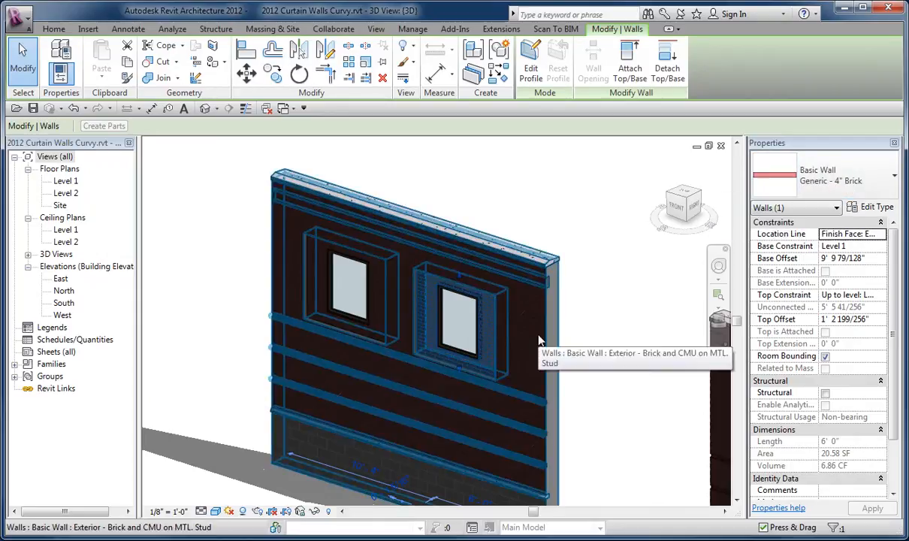
mouse_move(571, 339)
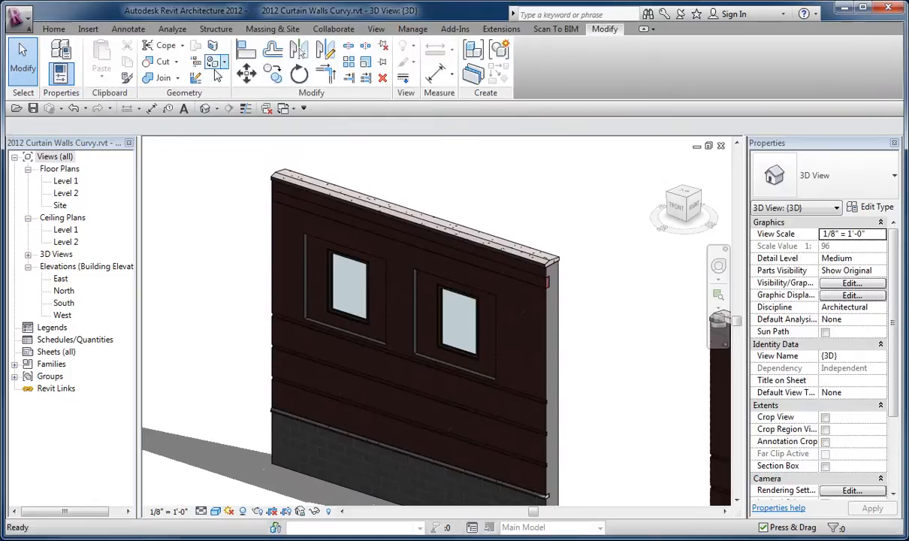
left_click(176, 61)
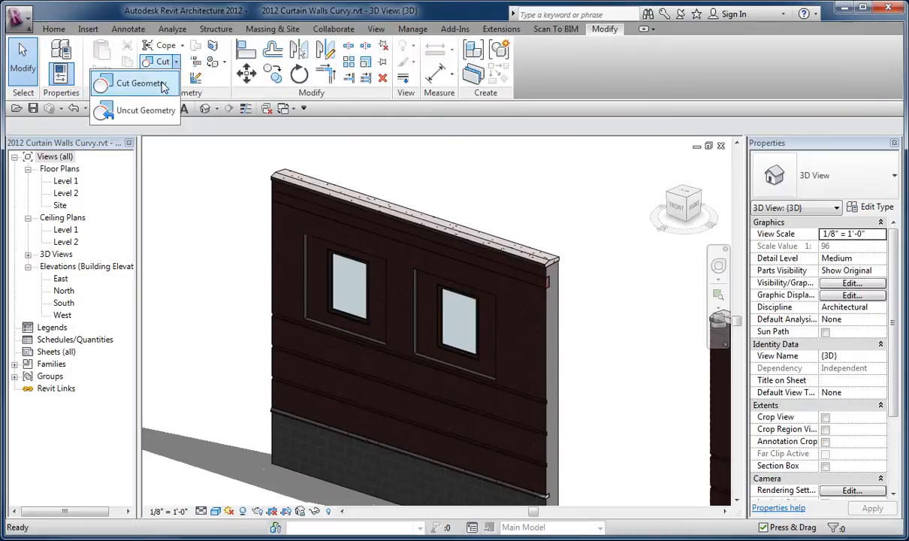
mouse_move(177, 211)
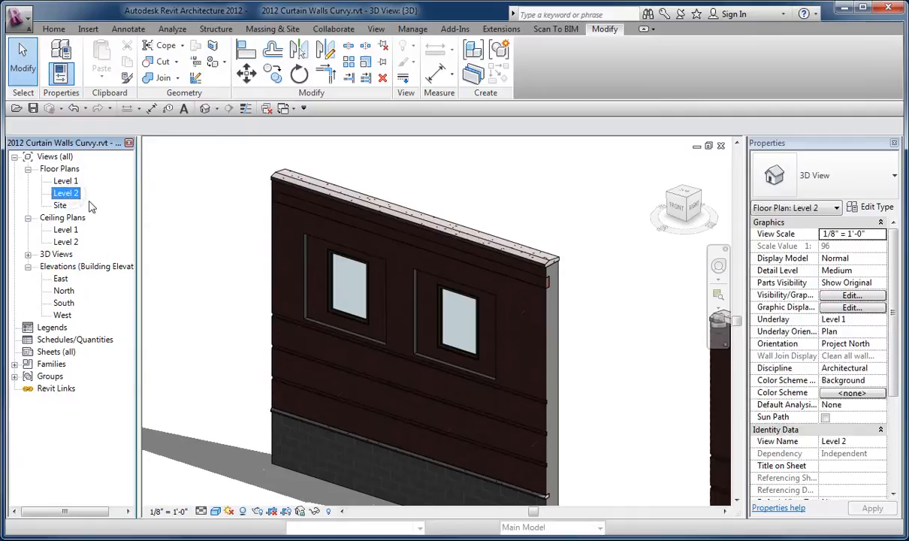
Browse through Level 2 and Level 1 floor plans to the South elevation.
double_click(65, 193)
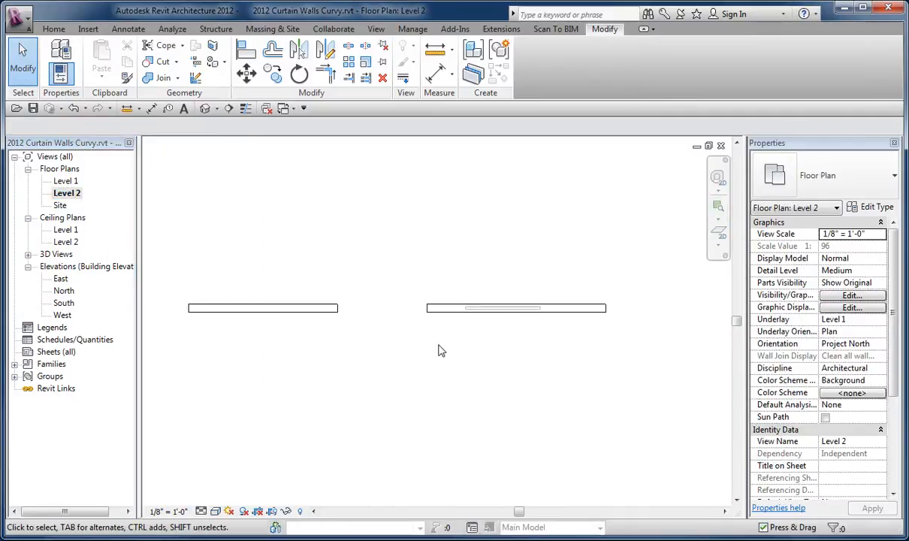
left_click(64, 181)
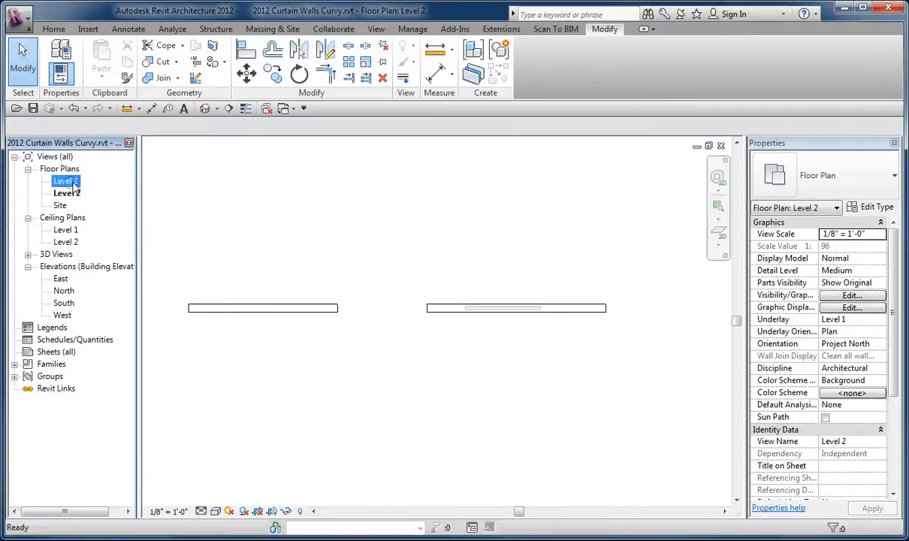
double_click(66, 180)
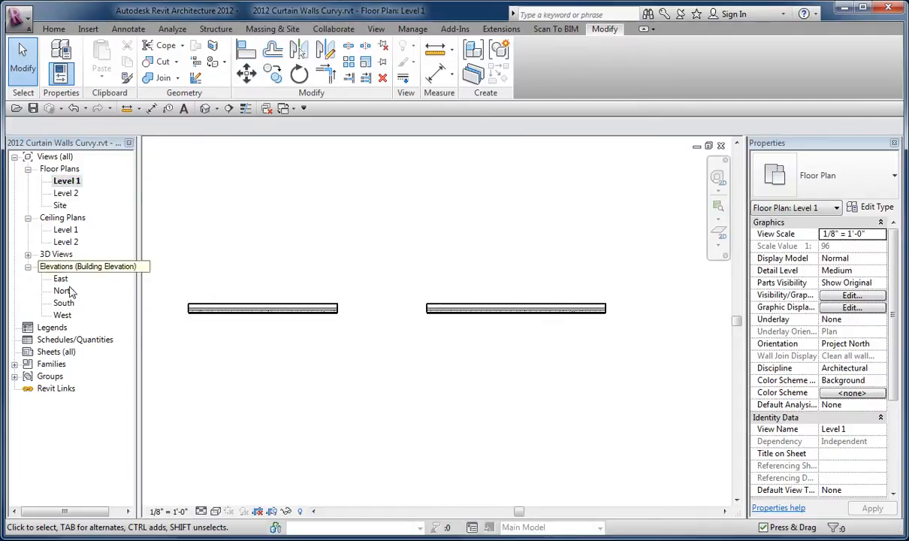
double_click(63, 302)
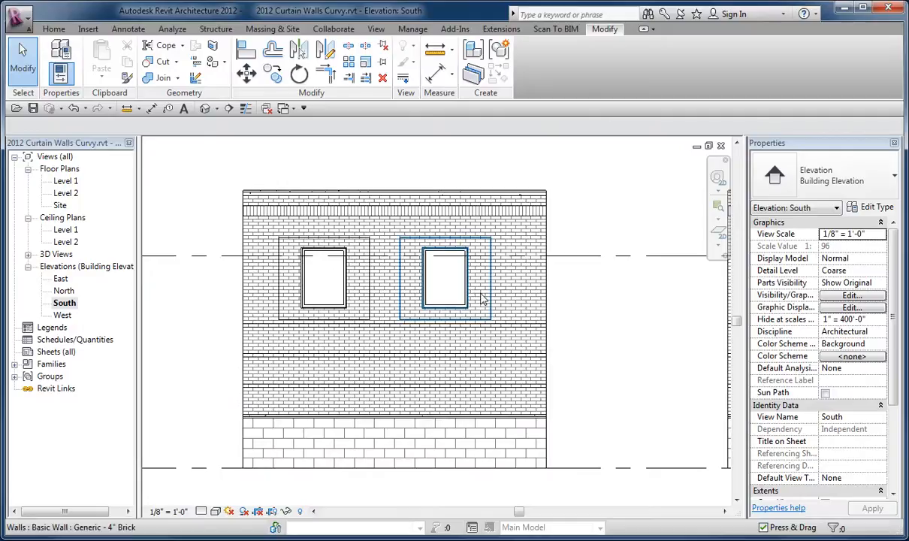
Select the brick wall at the right window and start a building section through it.
left_click(445, 278)
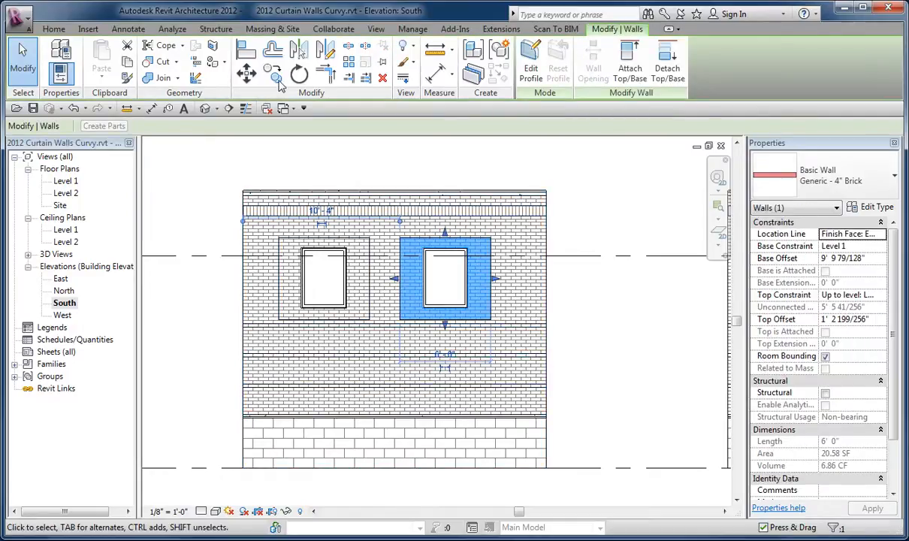
left_click(375, 28)
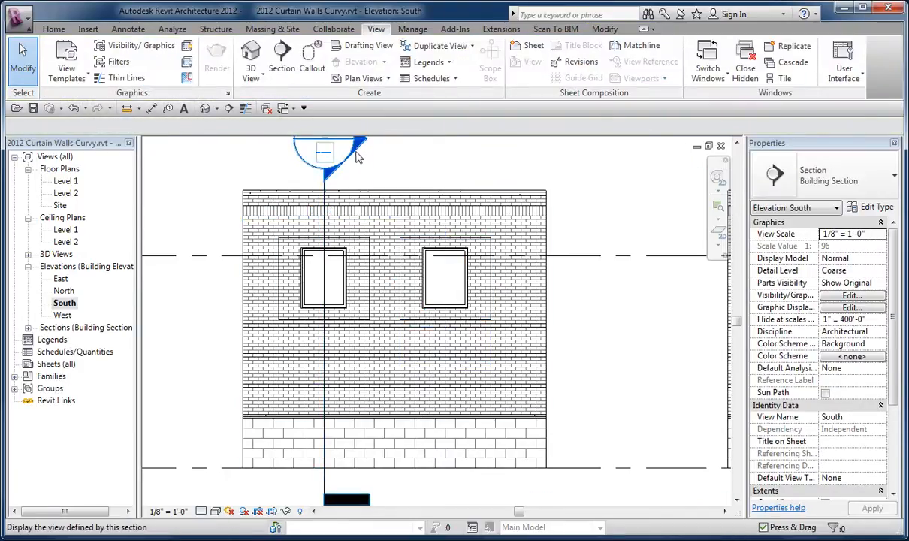
Open Section 1 through the window and start Join Geometry on the brick wall.
double_click(325, 153)
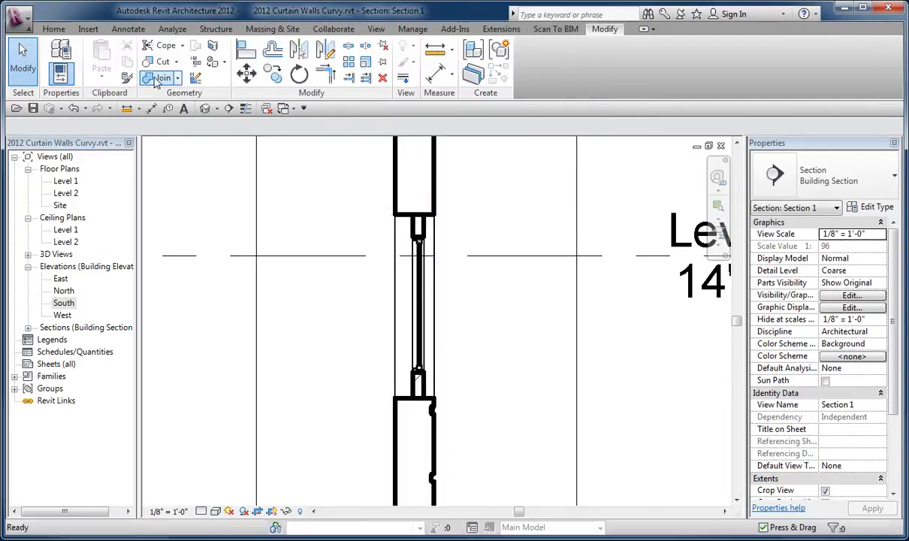
left_click(162, 78)
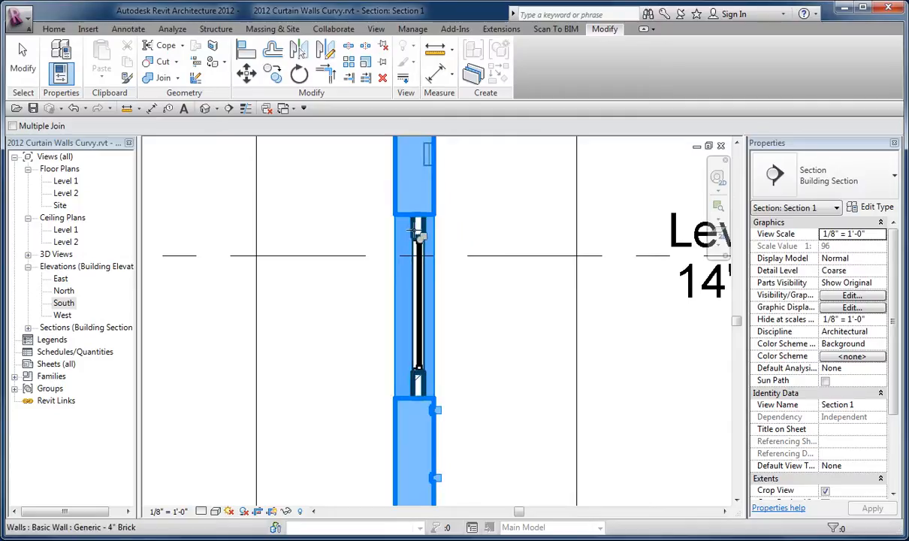